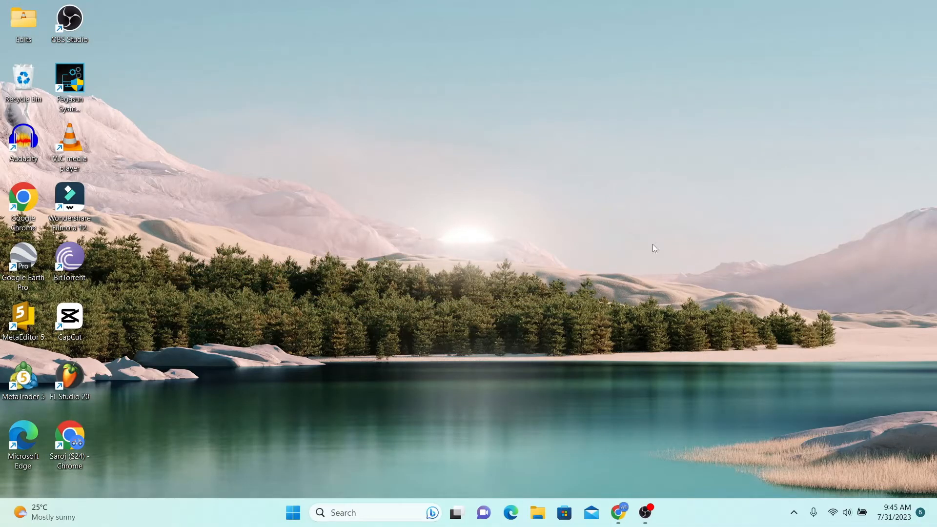
{"action": "mouse_move", "coordinate": [288, 346]}
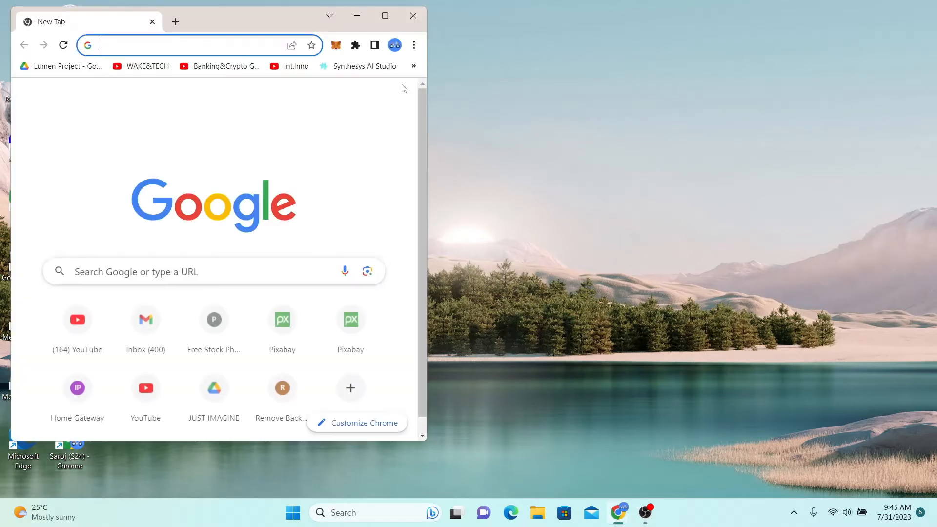
- Maximize Chrome, load beacons.ai, and go to the Login page
{"action": "left_click", "coordinate": [385, 16]}
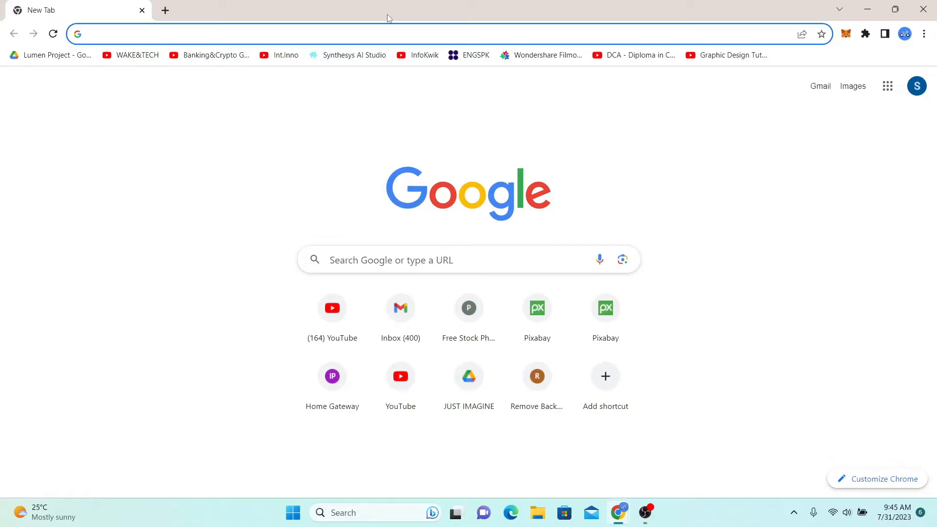
{"action": "type", "text": "https://beacons.ai/"}
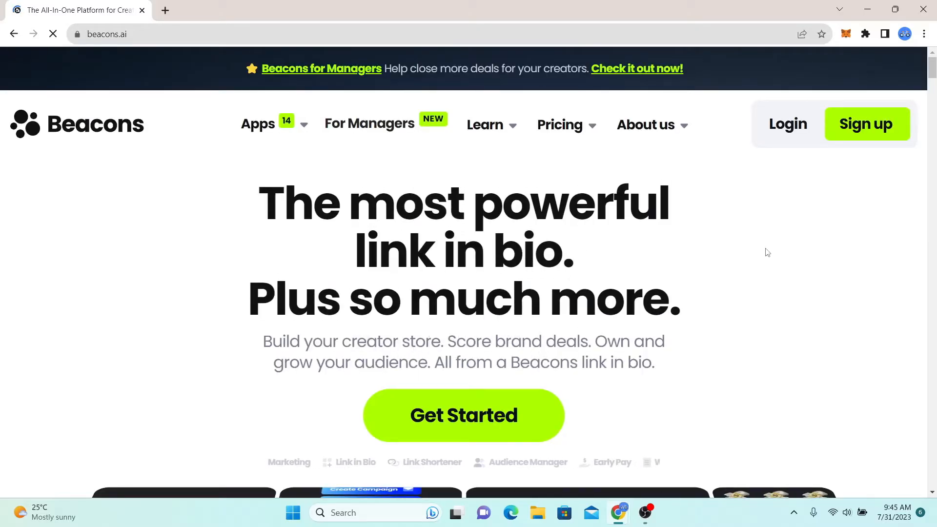
{"action": "mouse_move", "coordinate": [787, 124]}
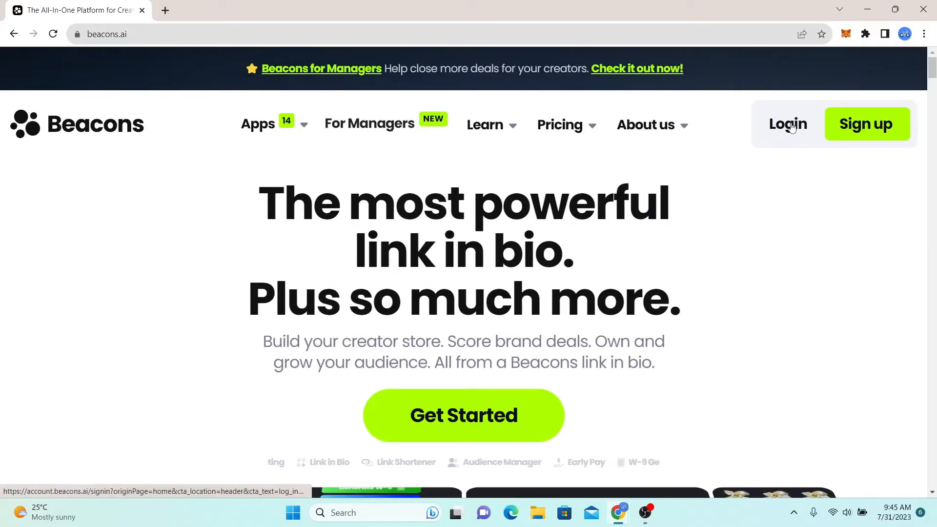
{"action": "left_click", "coordinate": [787, 123]}
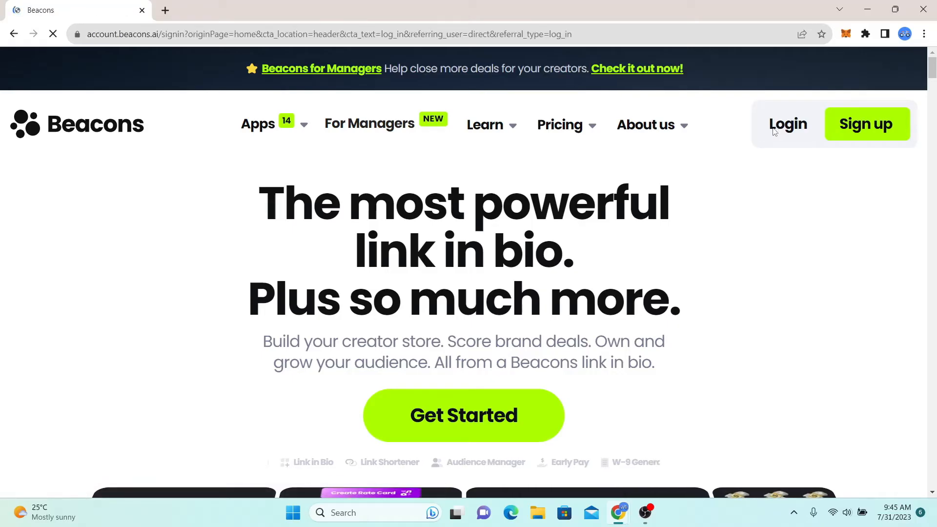
{"action": "left_click", "coordinate": [787, 124]}
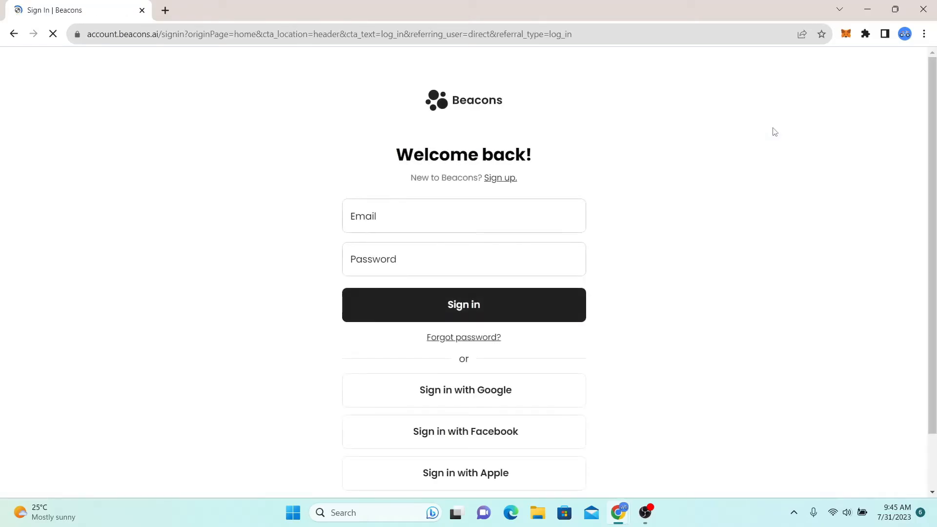
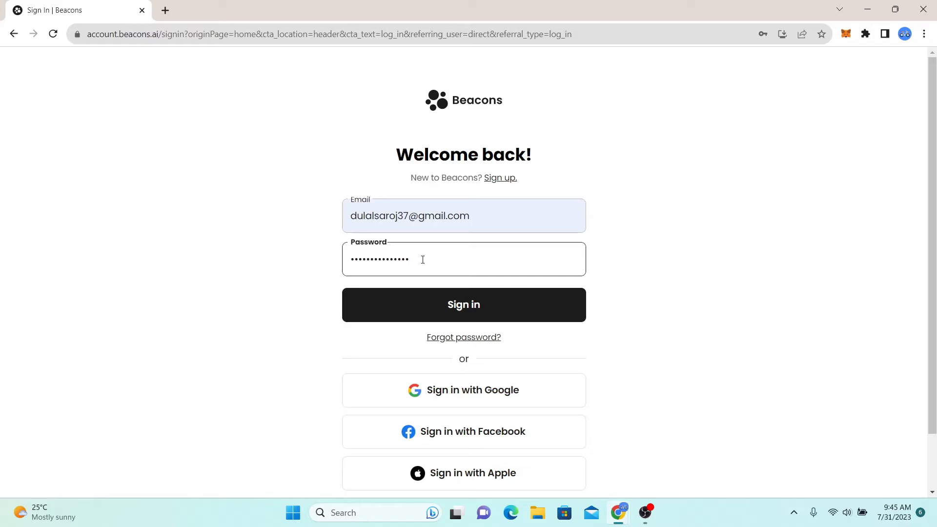
{"action": "mouse_move", "coordinate": [444, 307]}
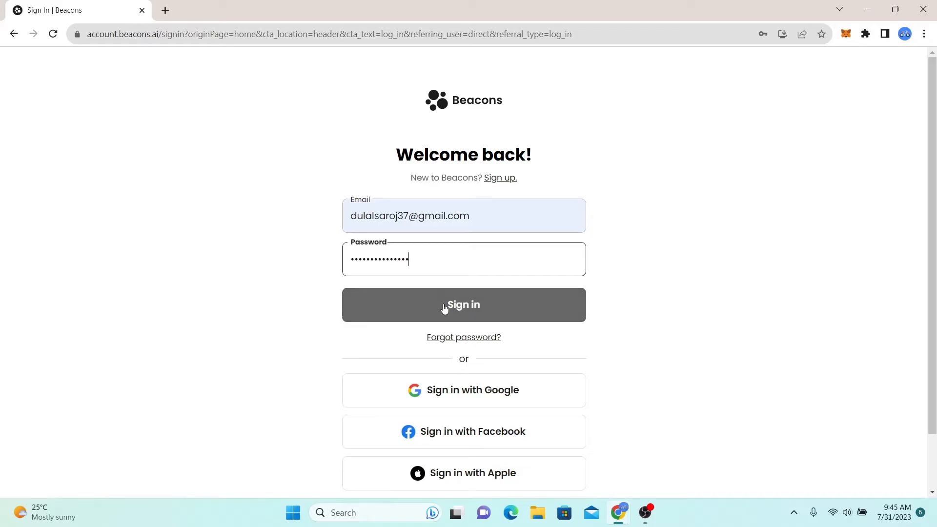
{"action": "mouse_move", "coordinate": [480, 302]}
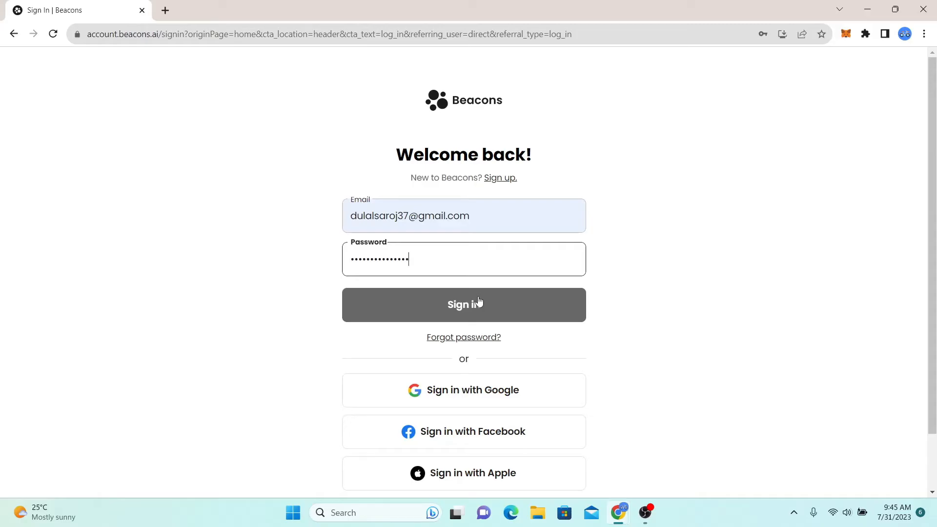
{"action": "mouse_move", "coordinate": [477, 304]}
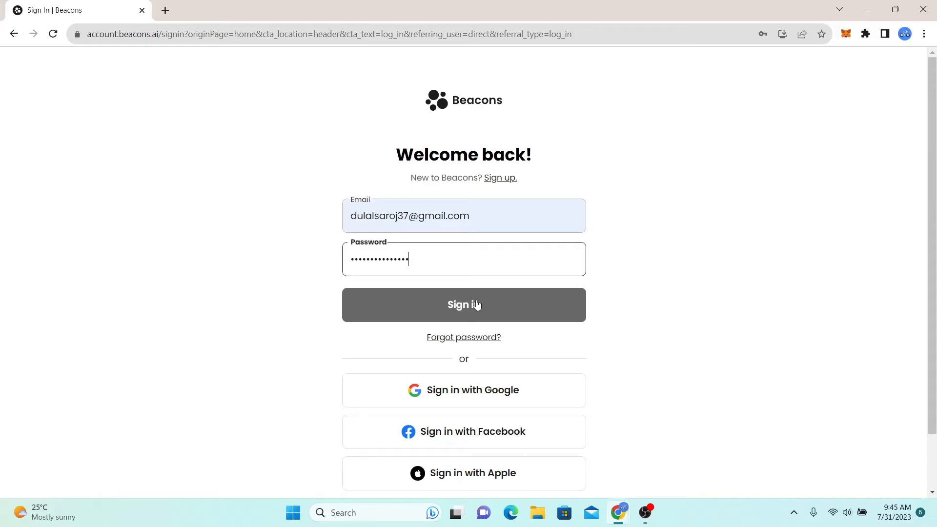
{"action": "mouse_move", "coordinate": [463, 337]}
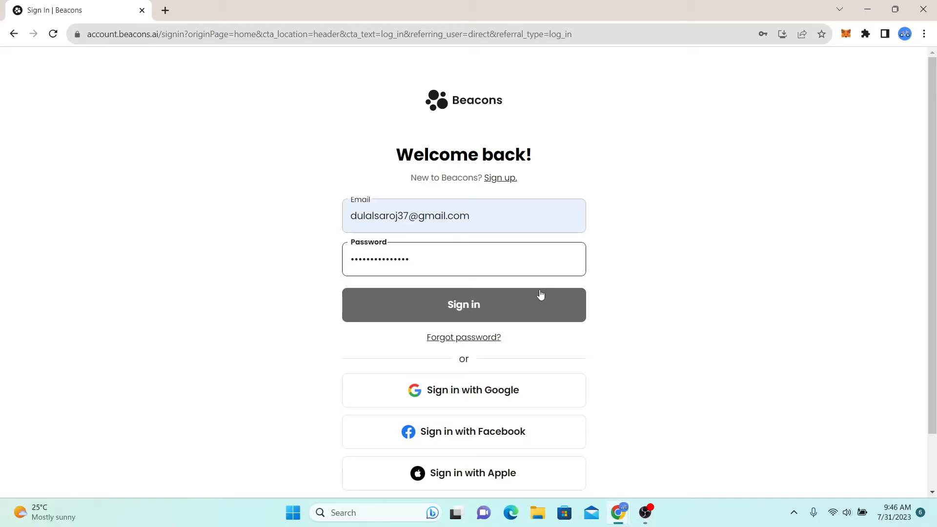
{"action": "mouse_move", "coordinate": [496, 389]}
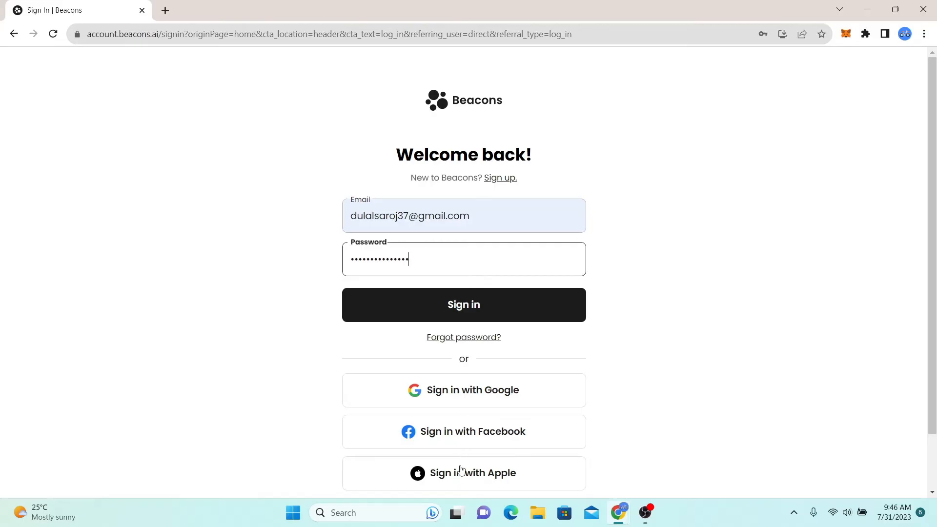
{"action": "mouse_move", "coordinate": [636, 358]}
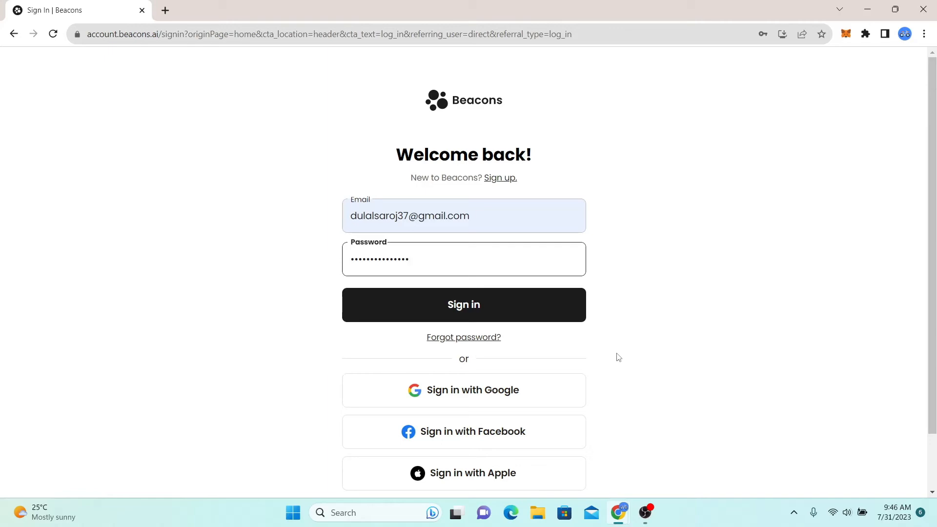
{"action": "mouse_move", "coordinate": [668, 273]}
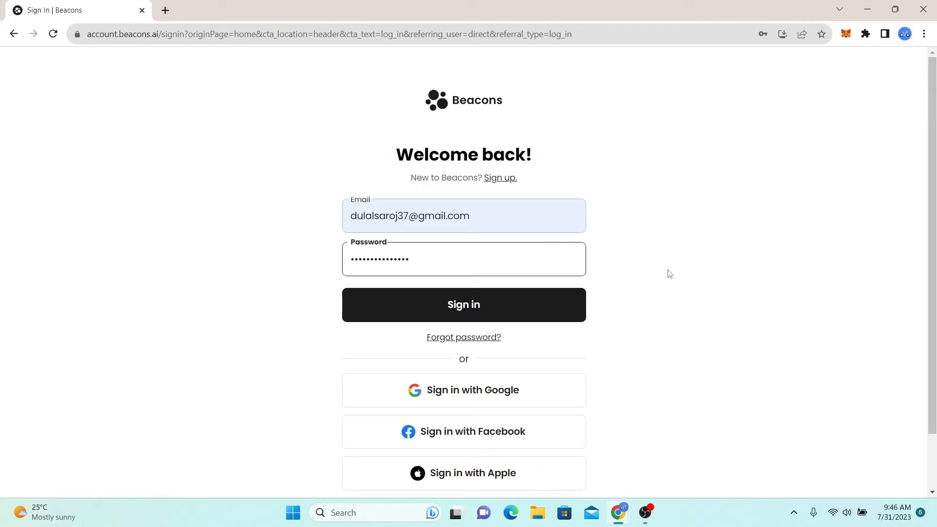